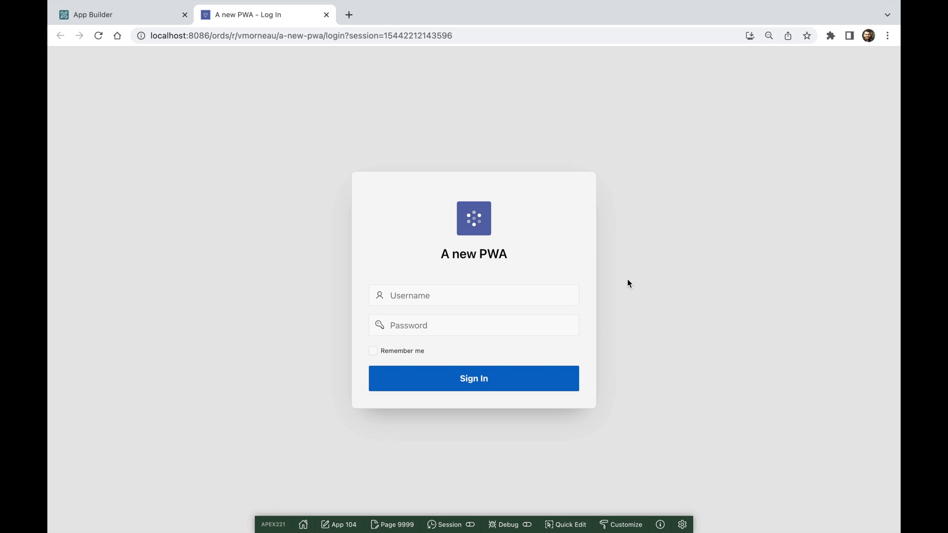
Inspect the PWA login page's manifest.json and view the sw.js service worker source in DevTools
key("F12")
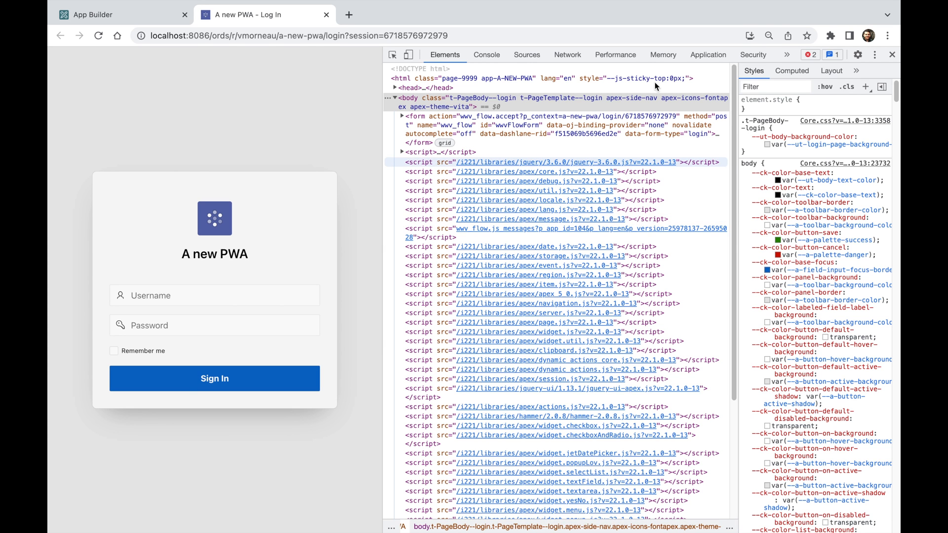
left_click(708, 54)
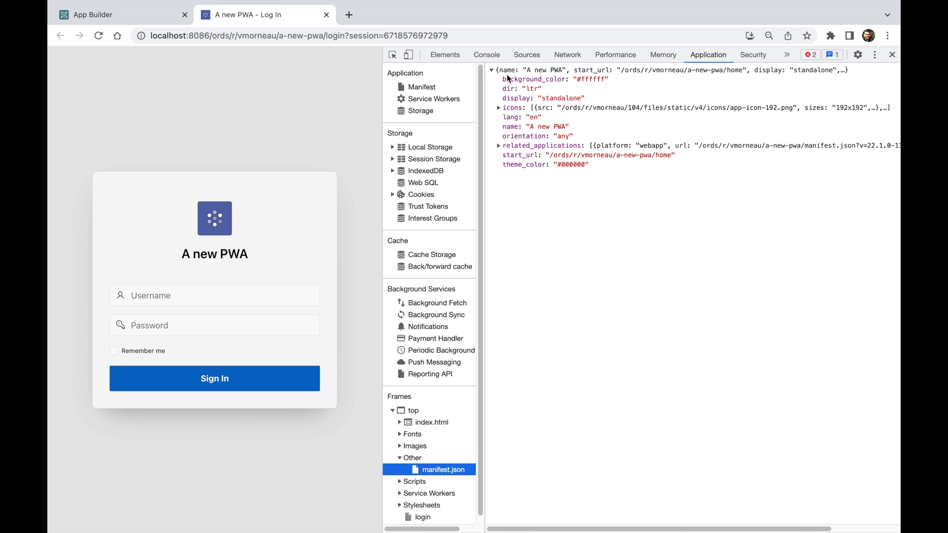
left_click(432, 99)
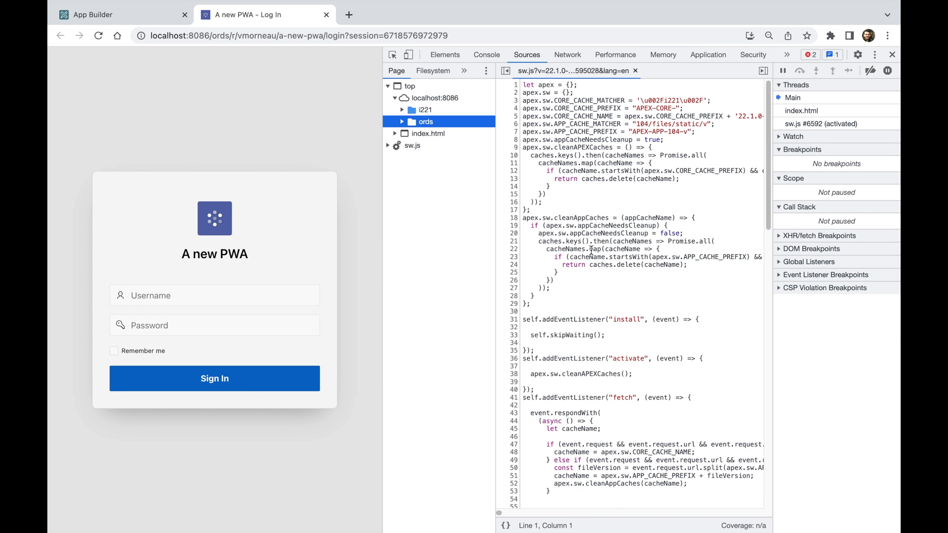
Navigate from the app list into MediPay's Shared Components and head to Progressive Web App
left_click(119, 14)
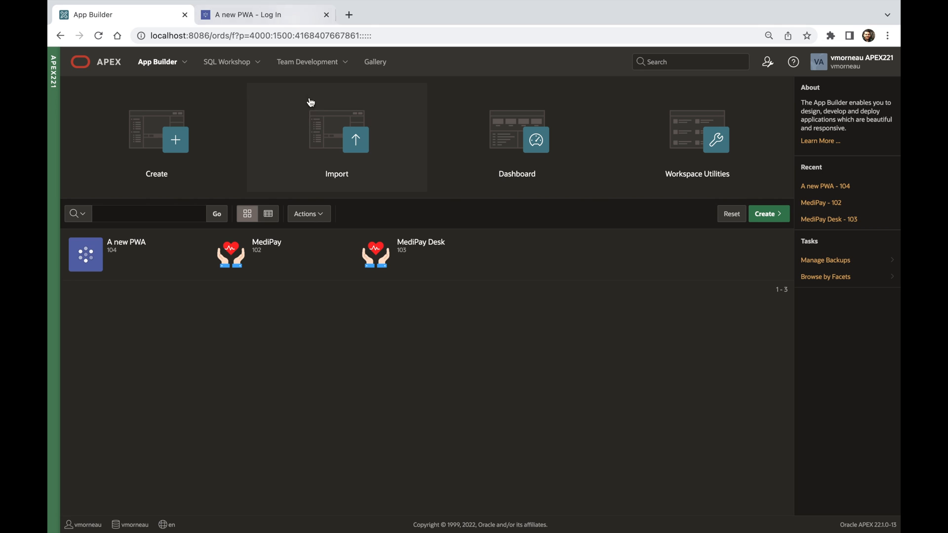
left_click(267, 252)
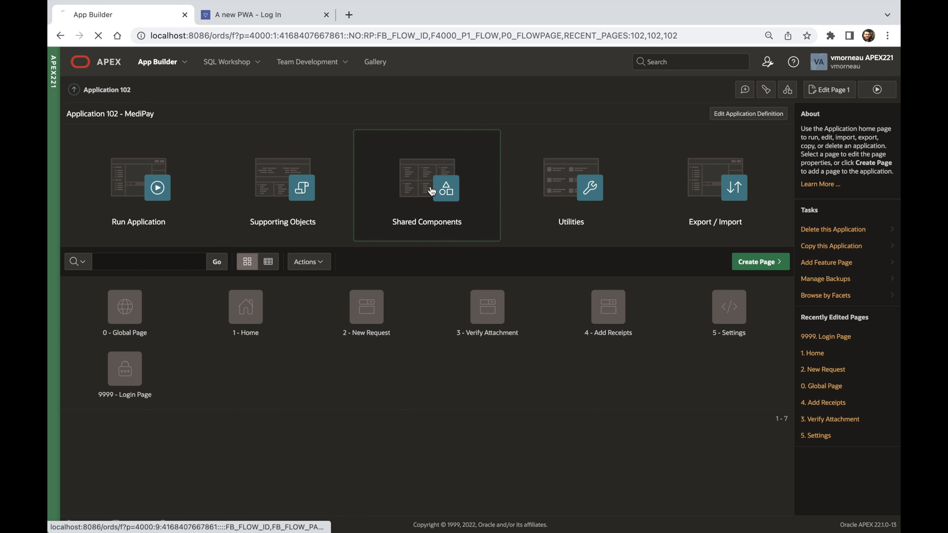
left_click(445, 188)
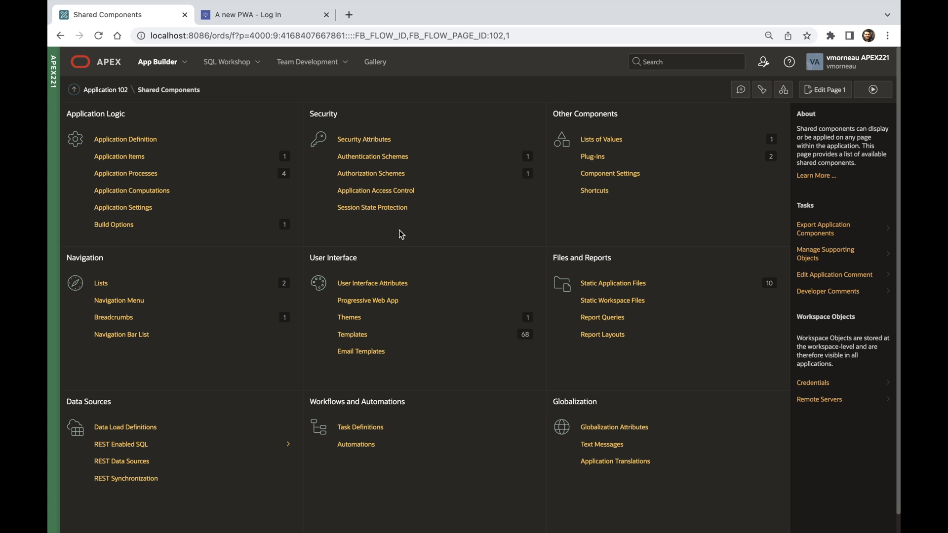
mouse_move(387, 306)
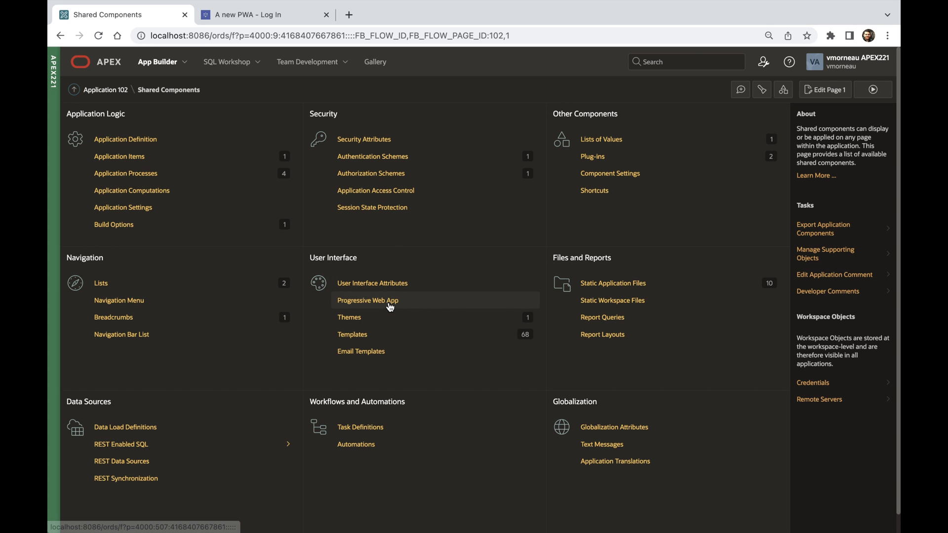
left_click(367, 301)
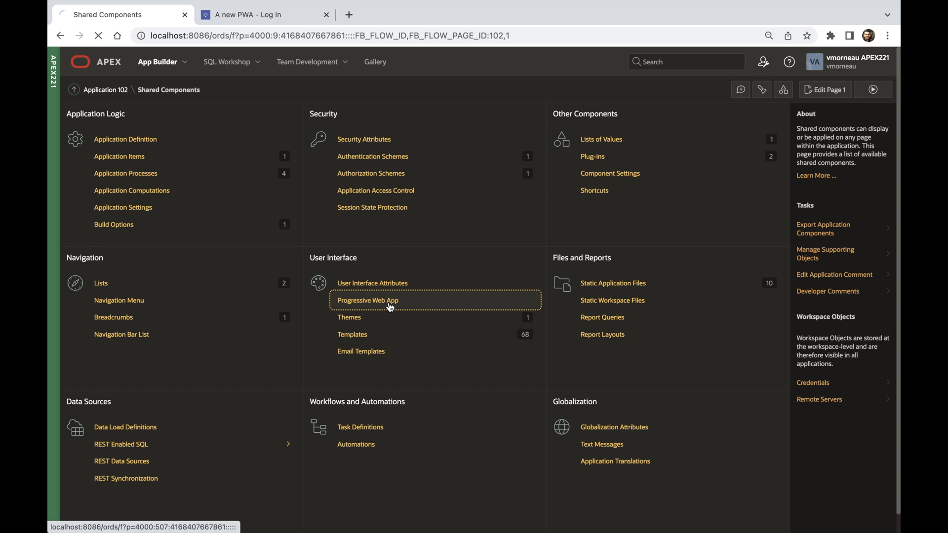
Toggle Enable Progressive Web App and Installable off and back on, then review the remaining PWA settings
left_click(368, 301)
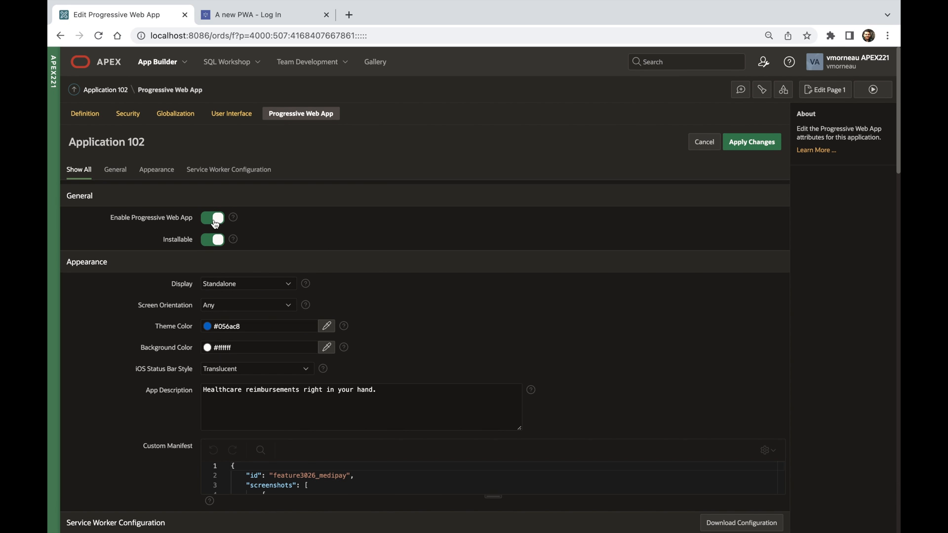
left_click(213, 218)
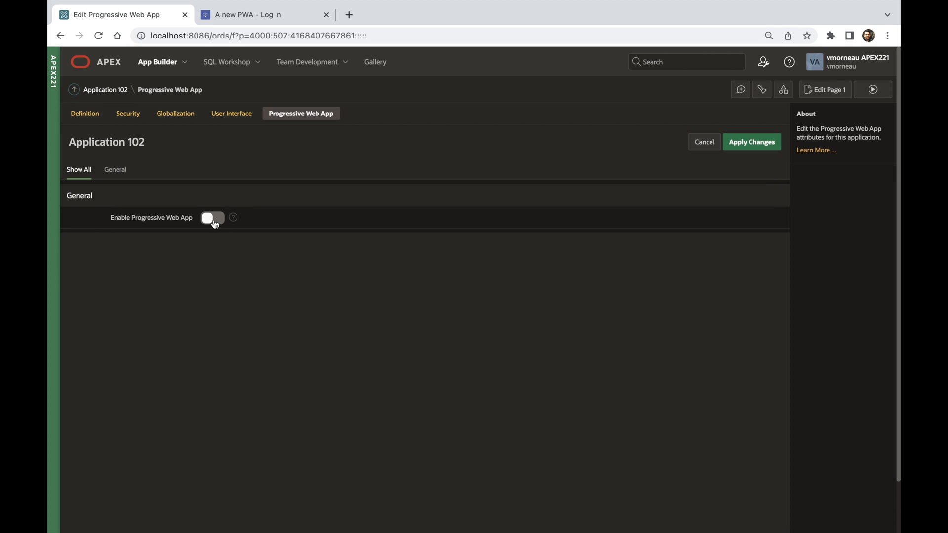
left_click(212, 218)
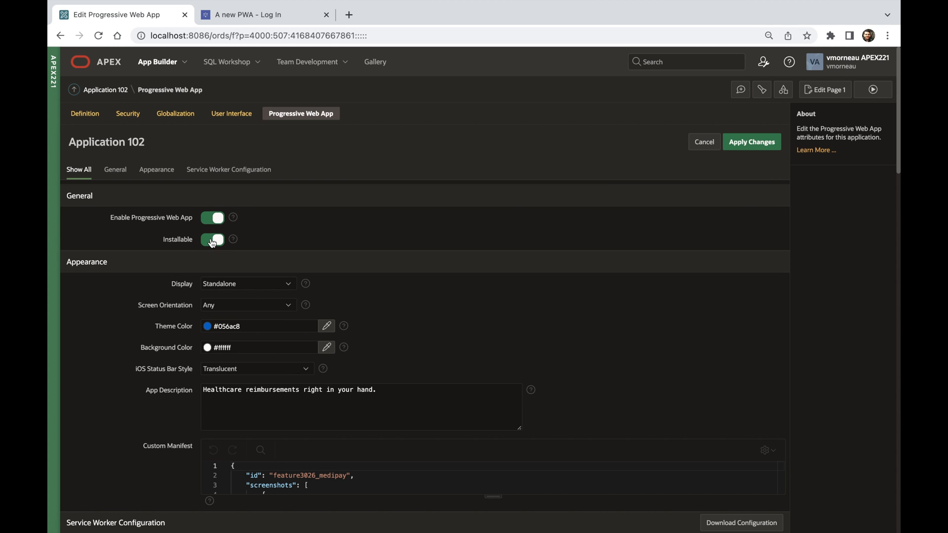
left_click(212, 239)
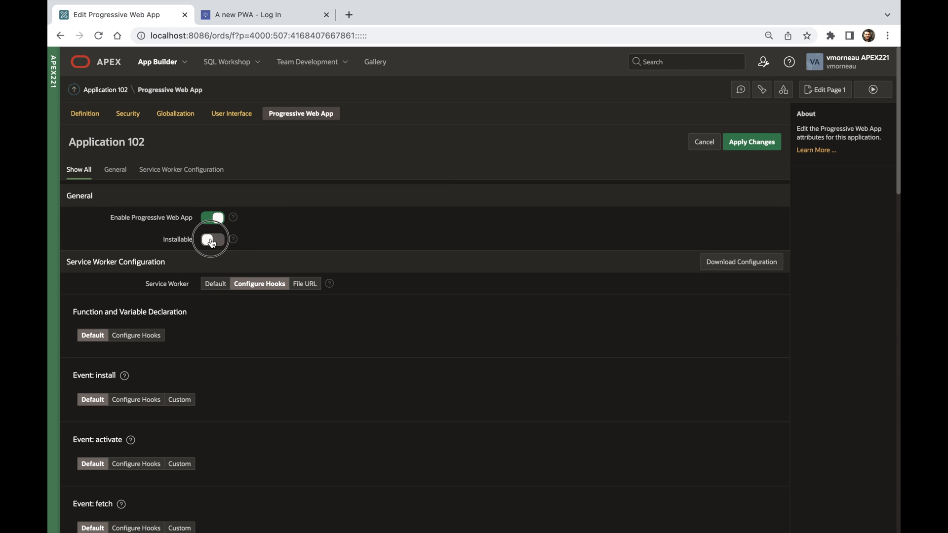
left_click(211, 239)
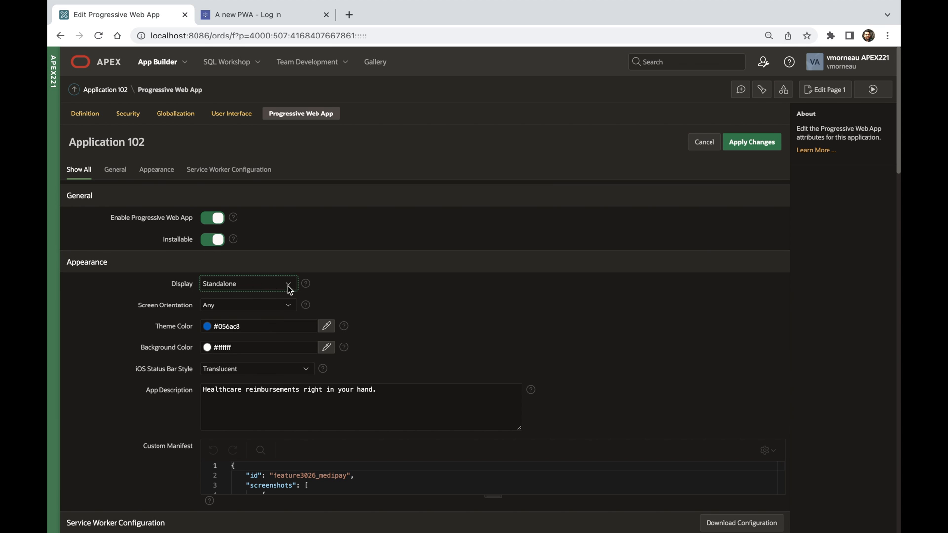
scroll("down", 3)
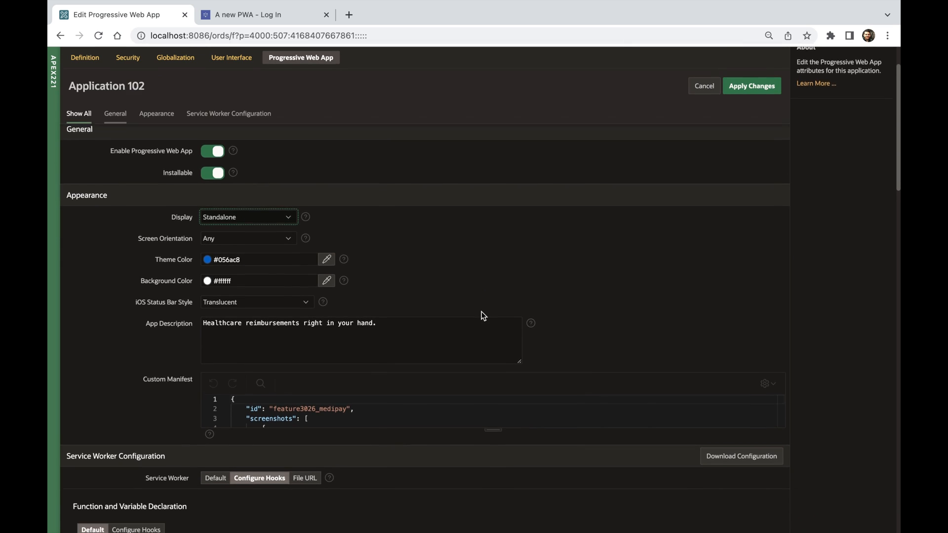
scroll("down", 3)
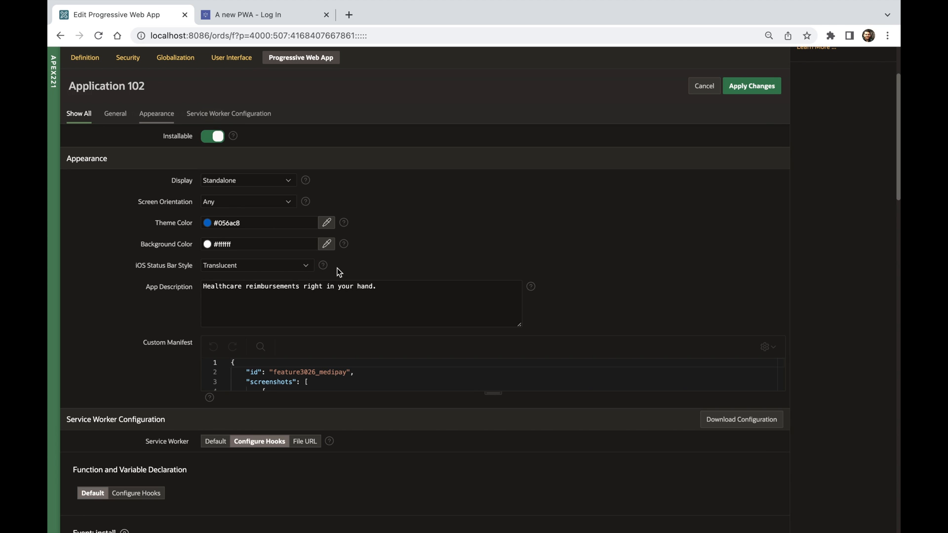
left_click(216, 160)
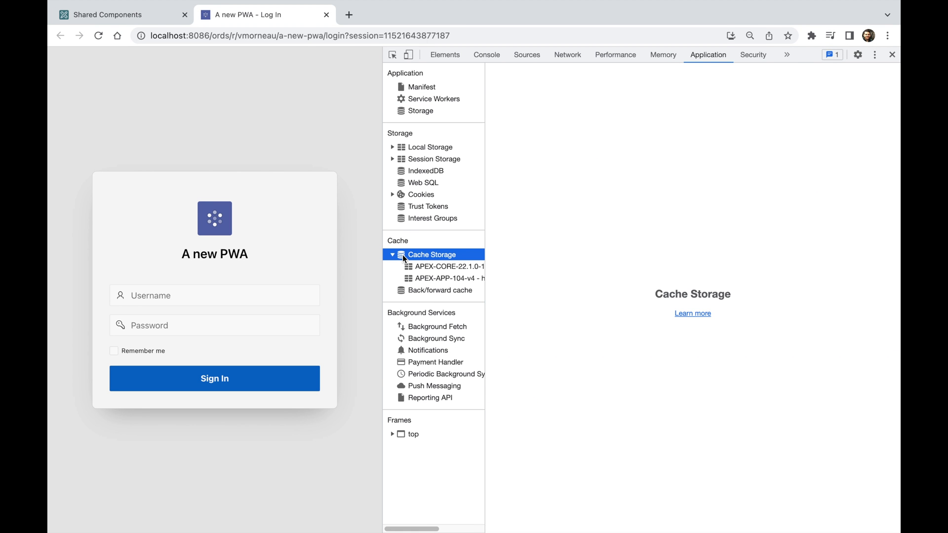
View the APEX-CORE cache files and service worker status, then simulate offline to see the Can't connect page
left_click(446, 267)
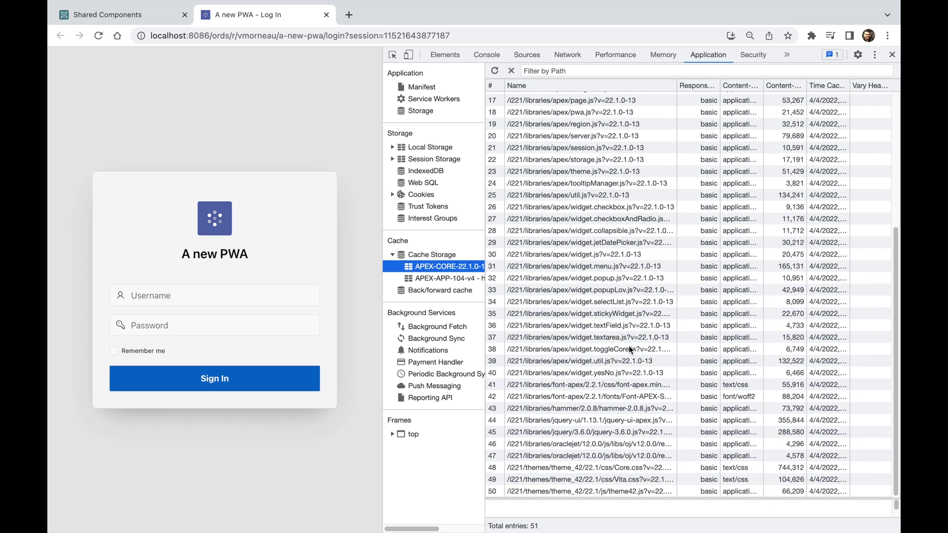
left_click(434, 99)
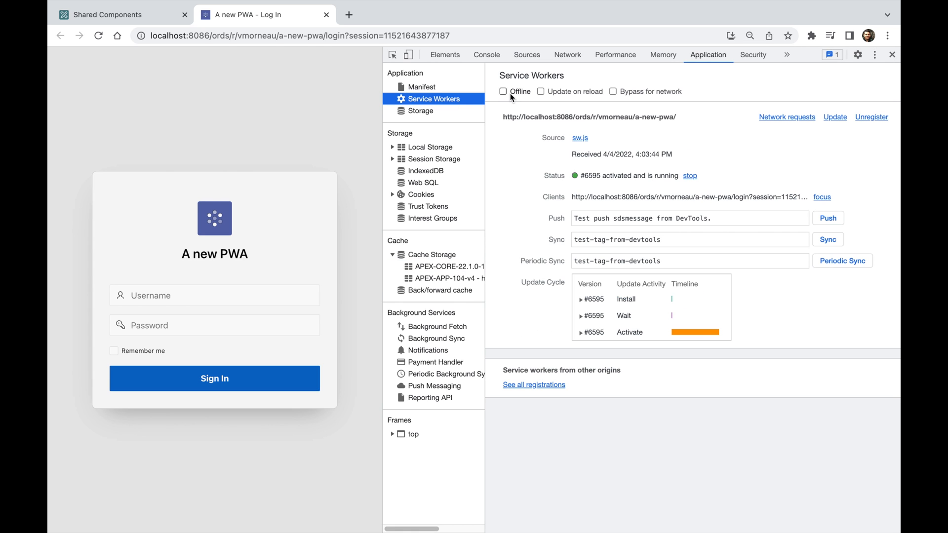
left_click(502, 91)
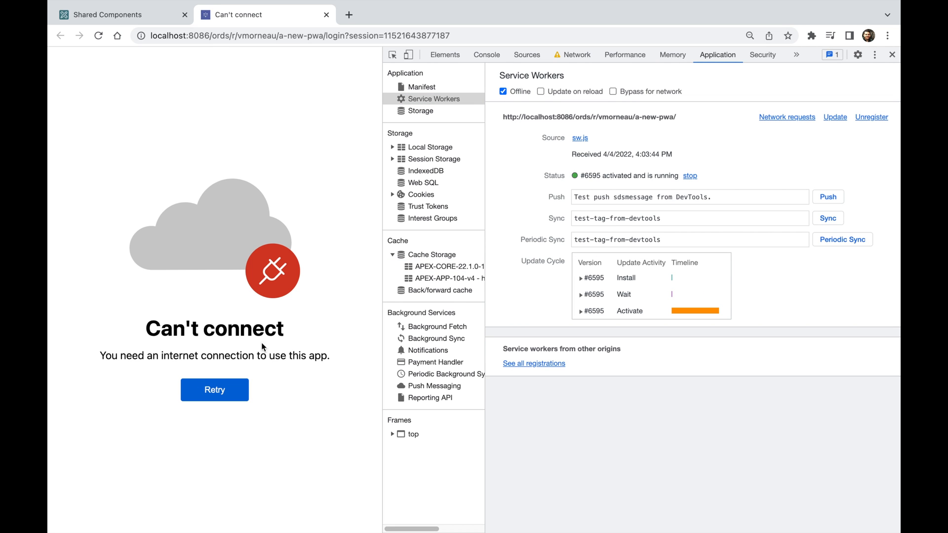
left_click(503, 92)
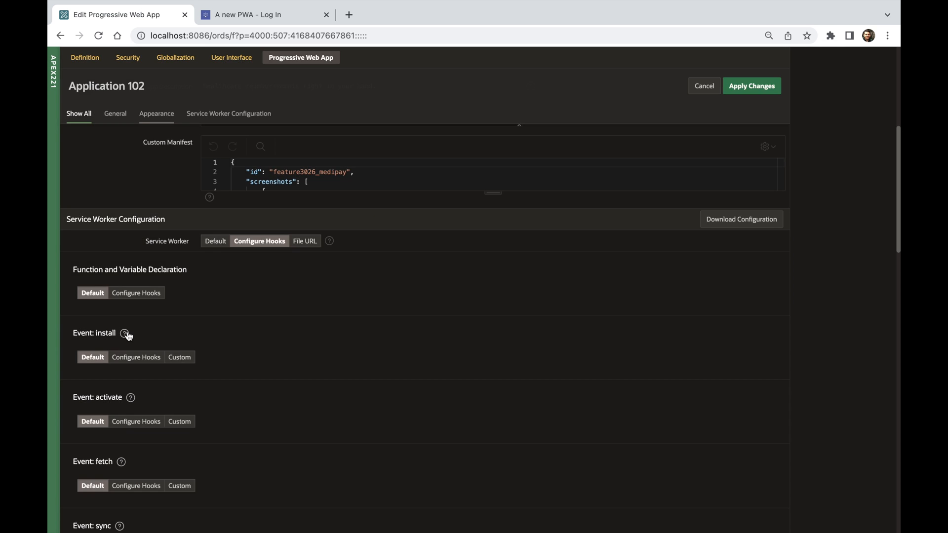
Set Event: install to Configure Hooks with console.log(event); in the Before and After hook code
left_click(130, 397)
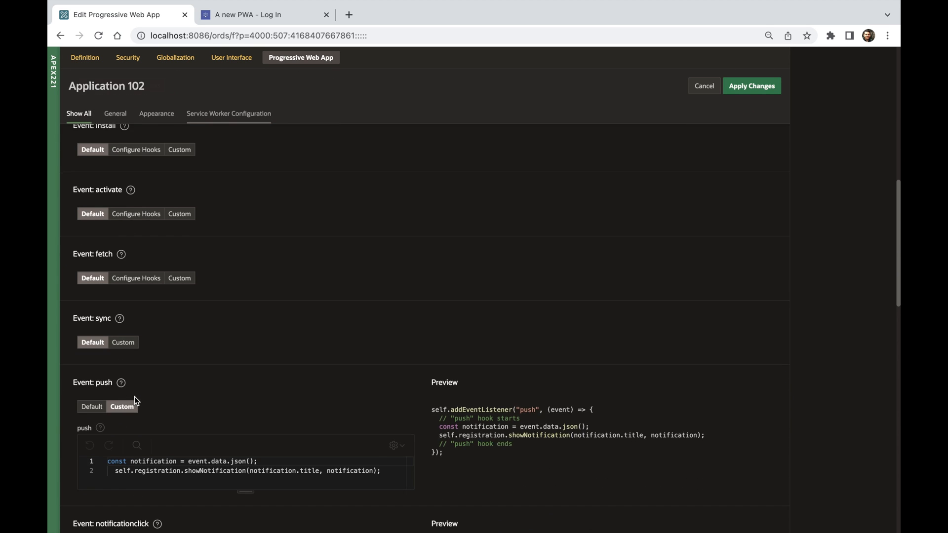
scroll("down", 3)
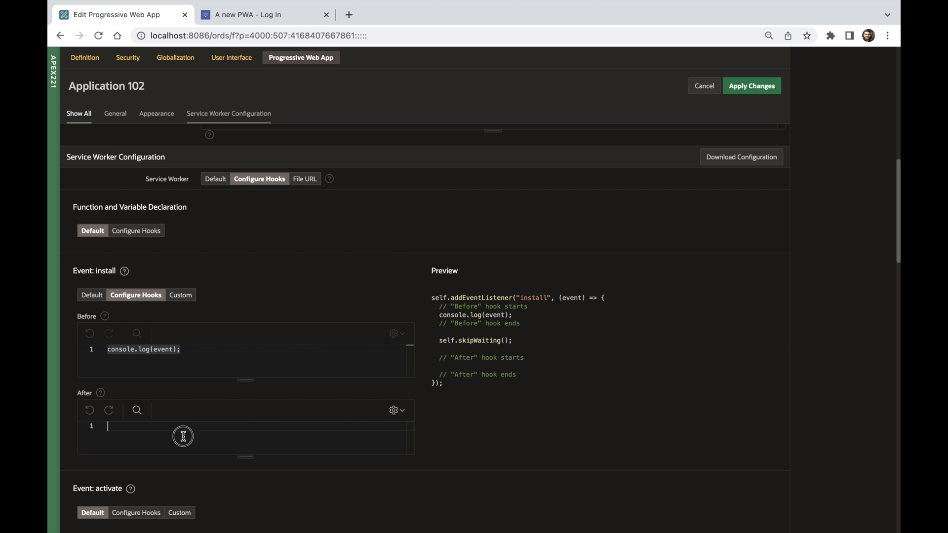
type("console.log(event);")
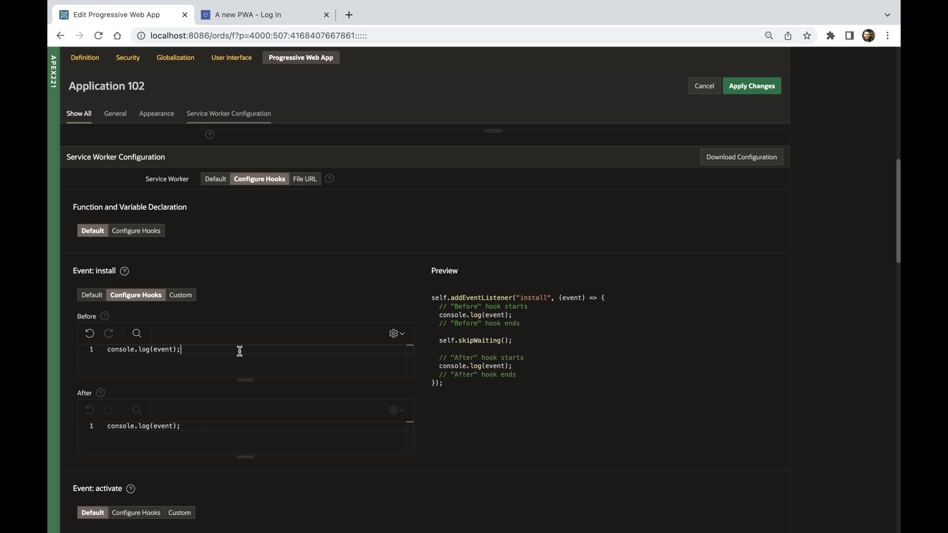
mouse_move(431, 298)
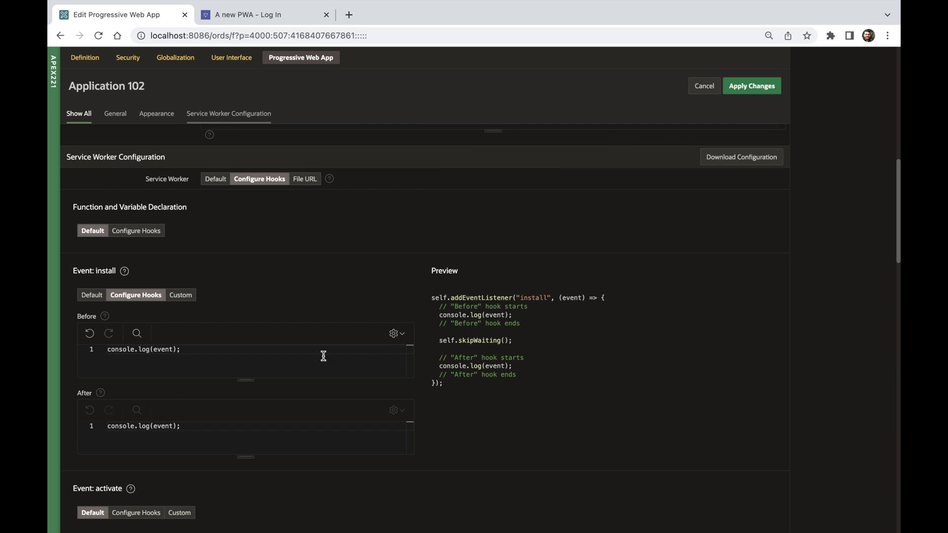
Set Event: install to Custom with console.log(event); then review the push and notificationclick previews
left_click(177, 294)
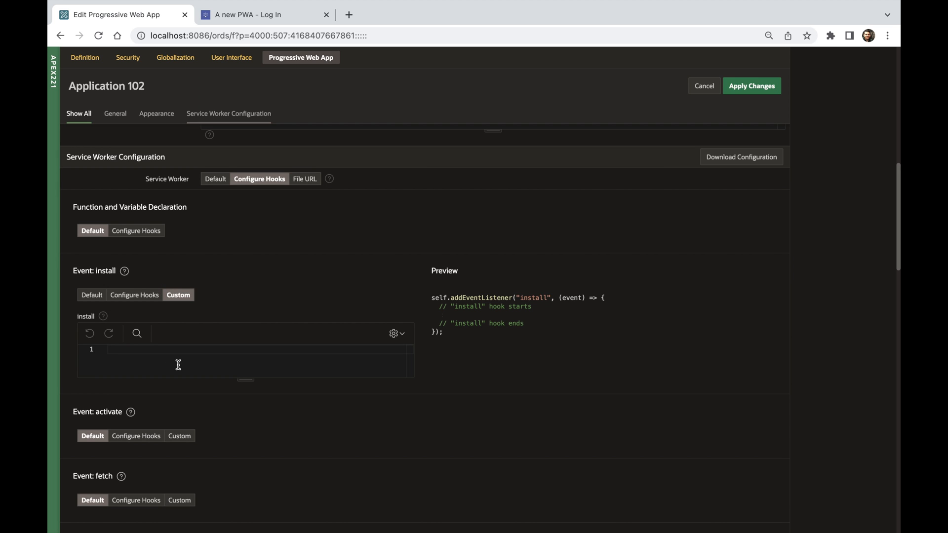
type("console.log();")
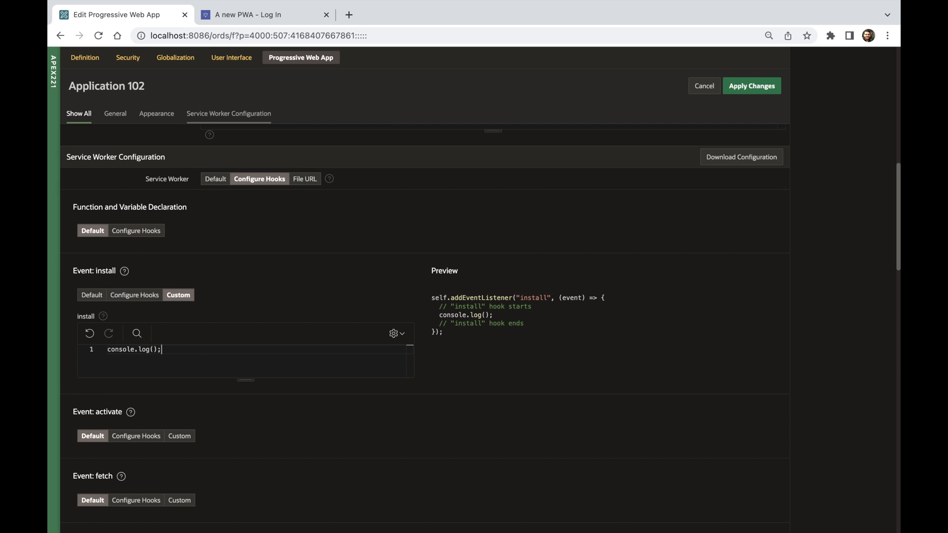
type("event")
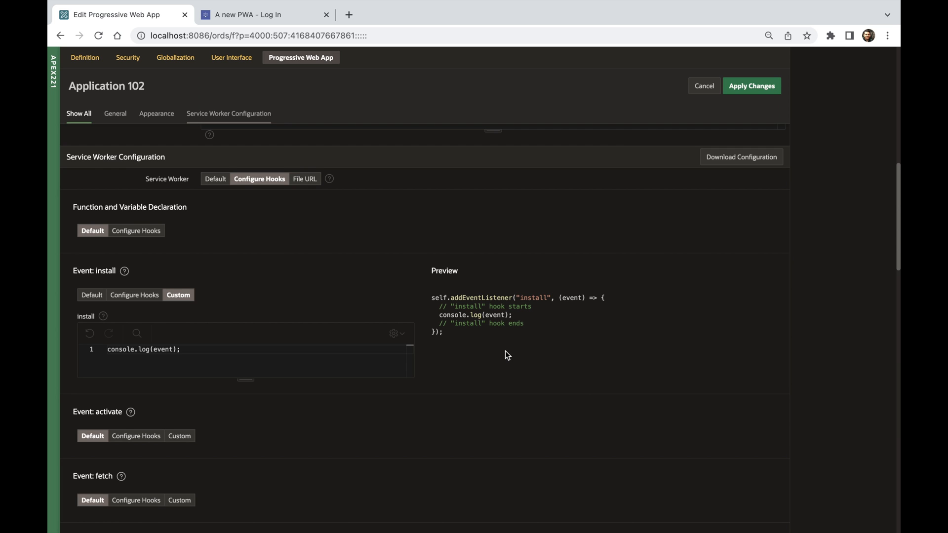
mouse_move(458, 343)
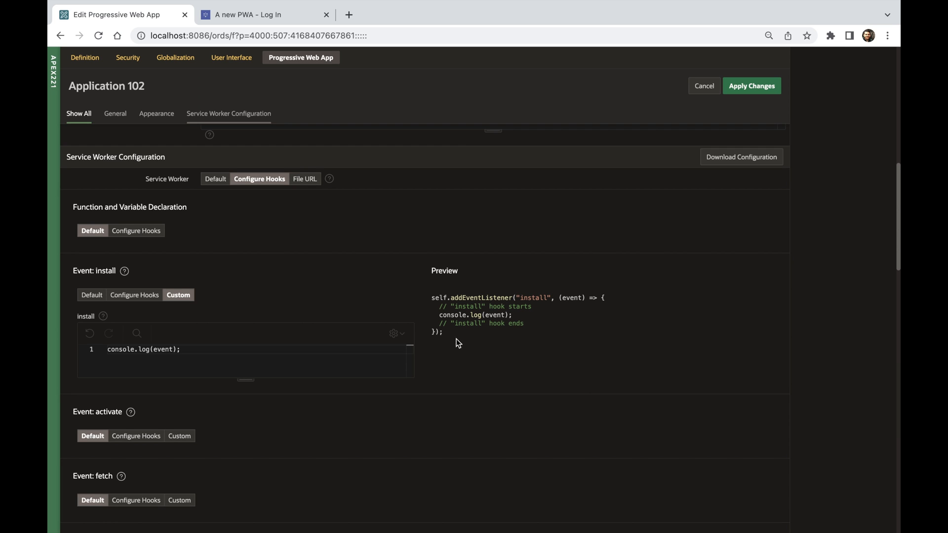
scroll("down", 3)
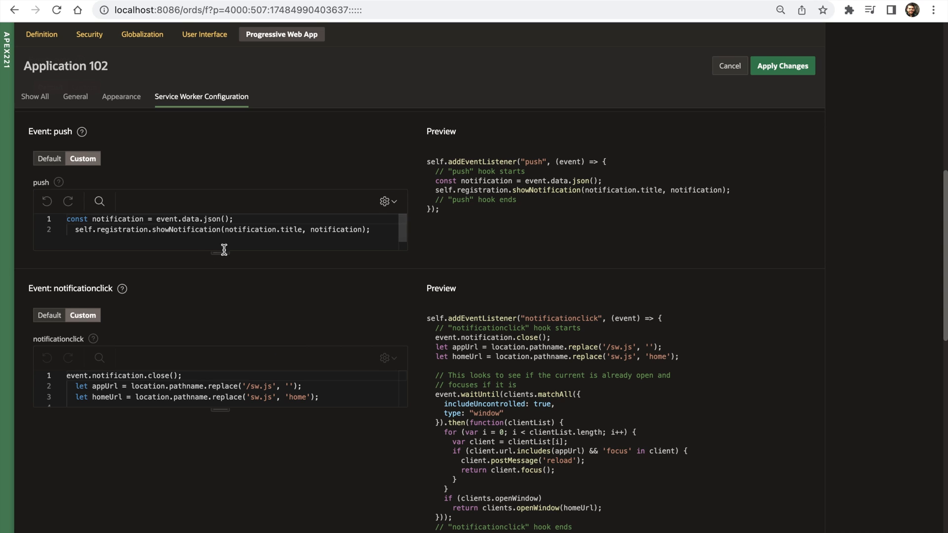